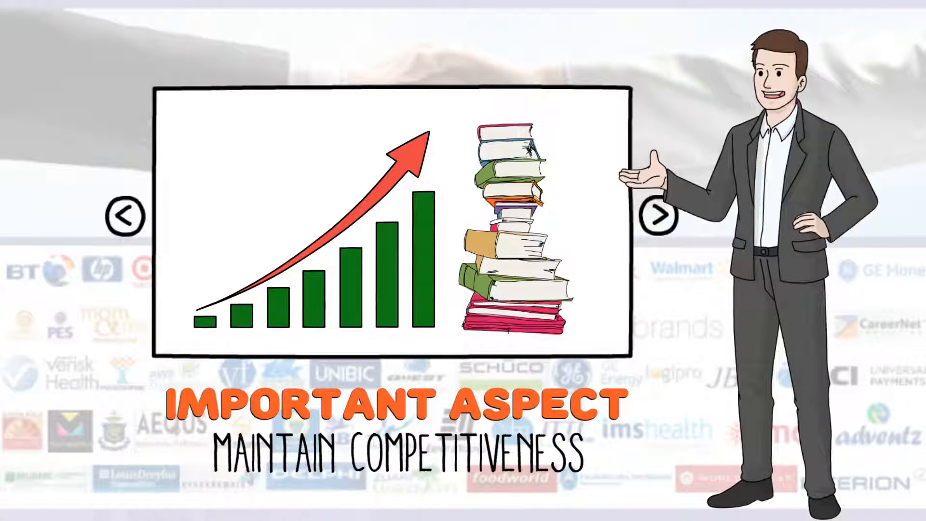
{"action": "left_click", "coordinate": [660, 215]}
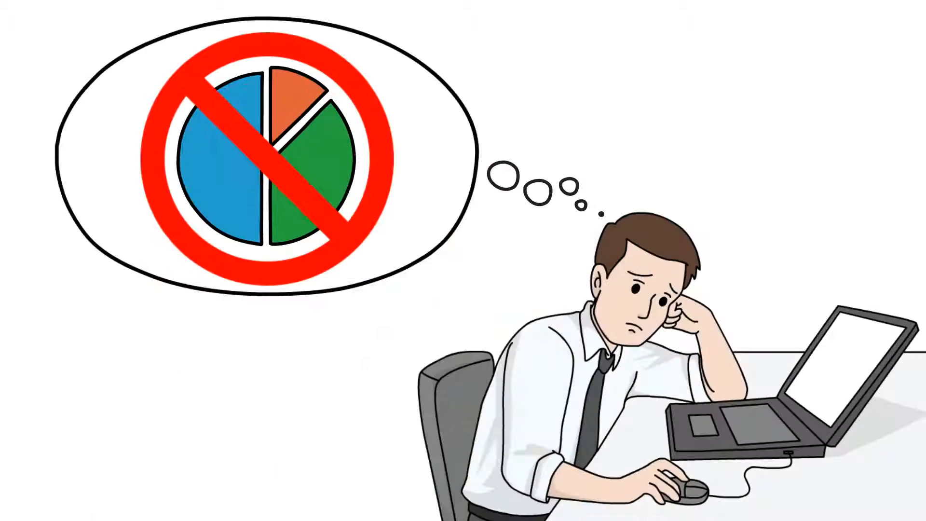